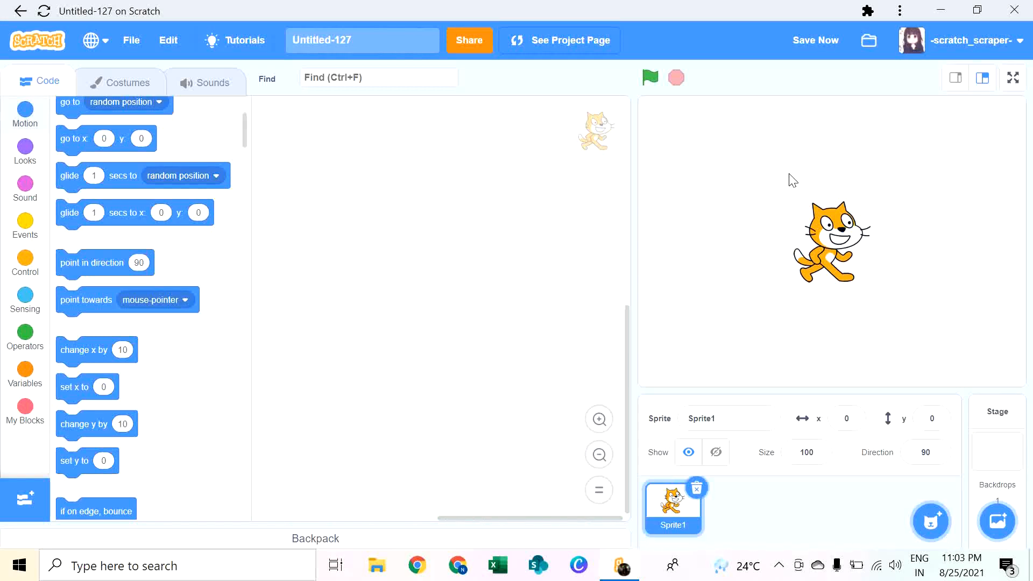
mouse_move(891, 177)
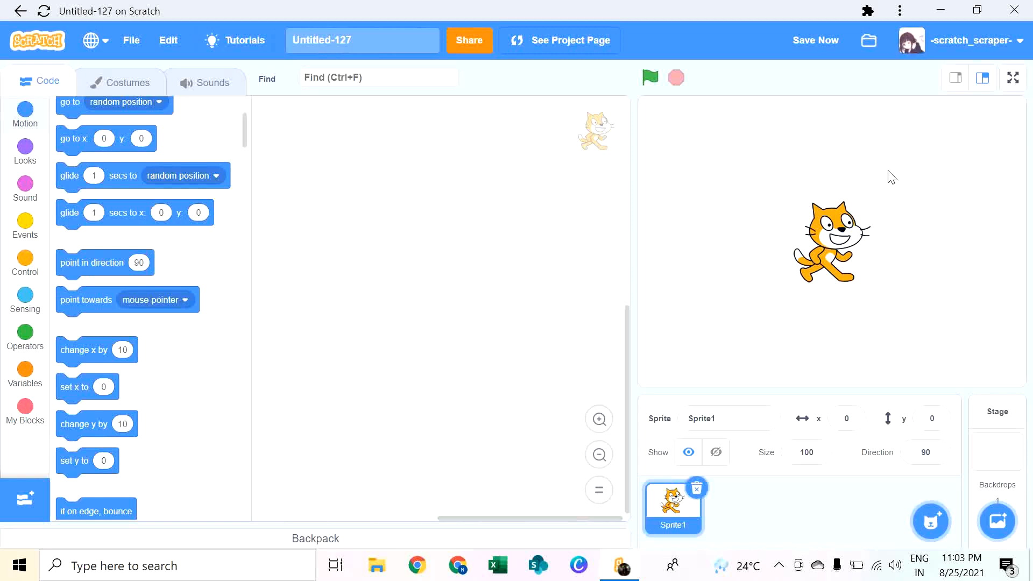
mouse_move(881, 183)
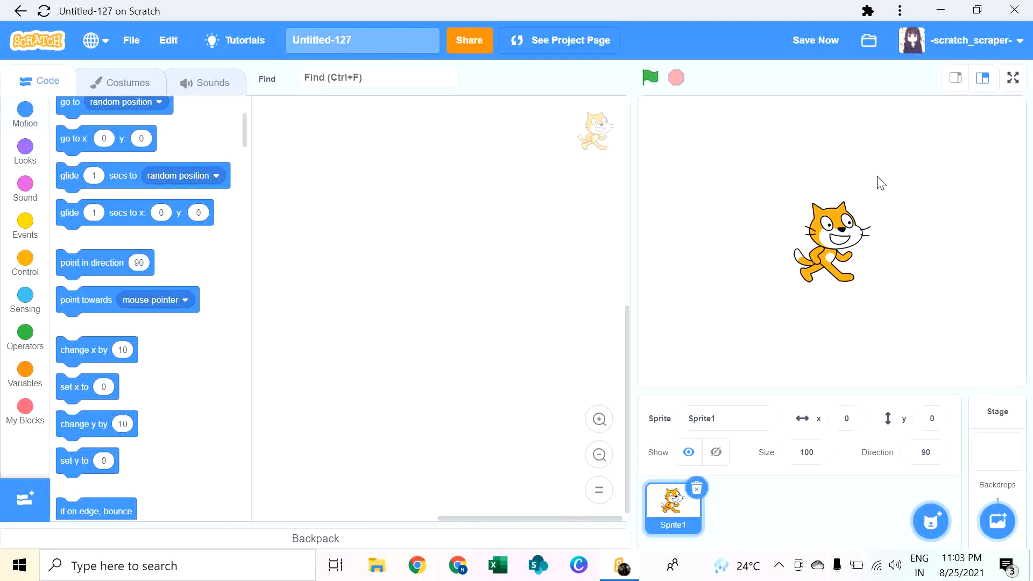
mouse_move(570, 110)
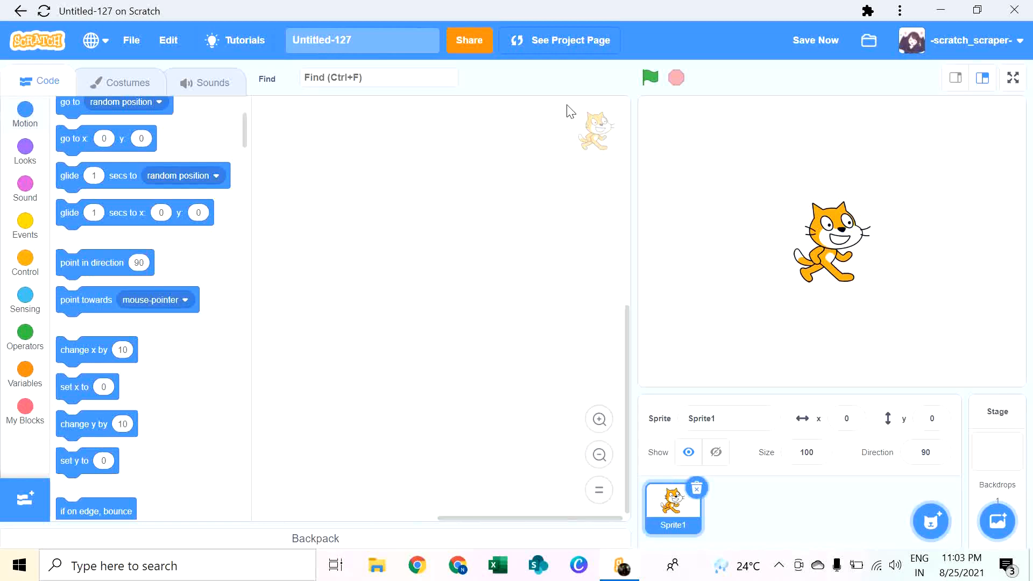
mouse_move(8, 224)
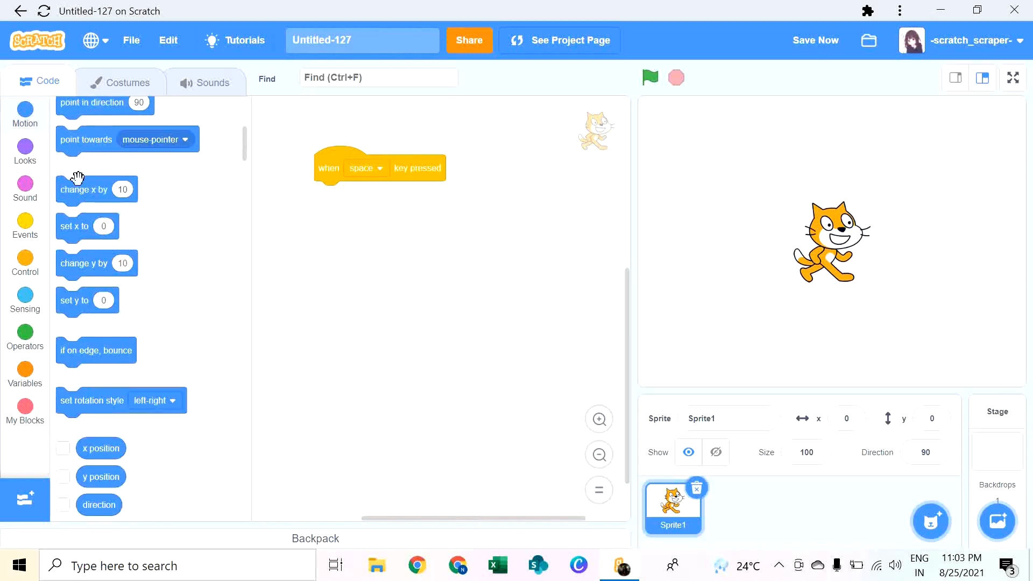
mouse_move(102, 262)
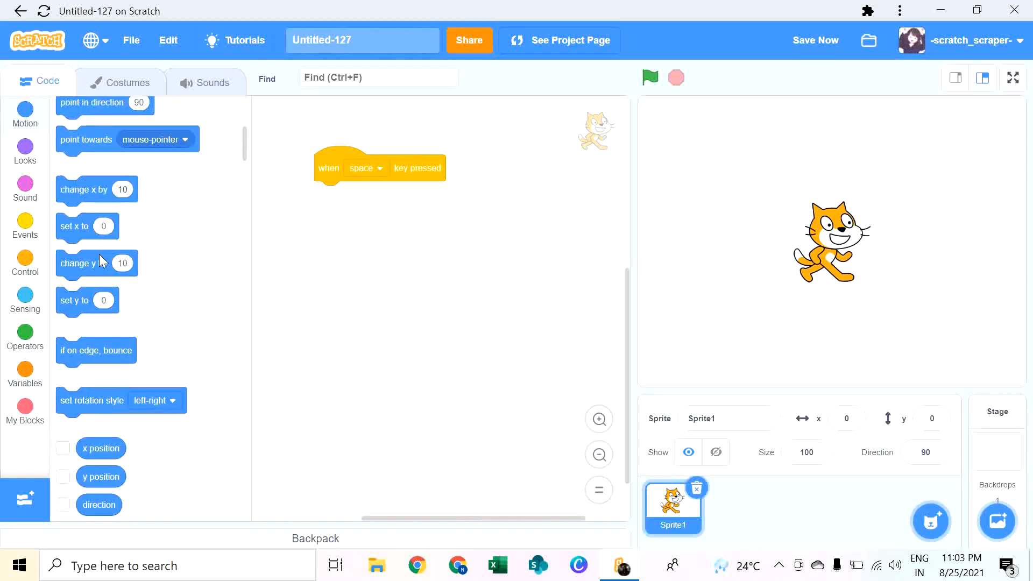
Step: Script 'when up arrow key pressed, change y by 10' and run the project to test it
drag(97, 263, 341, 194)
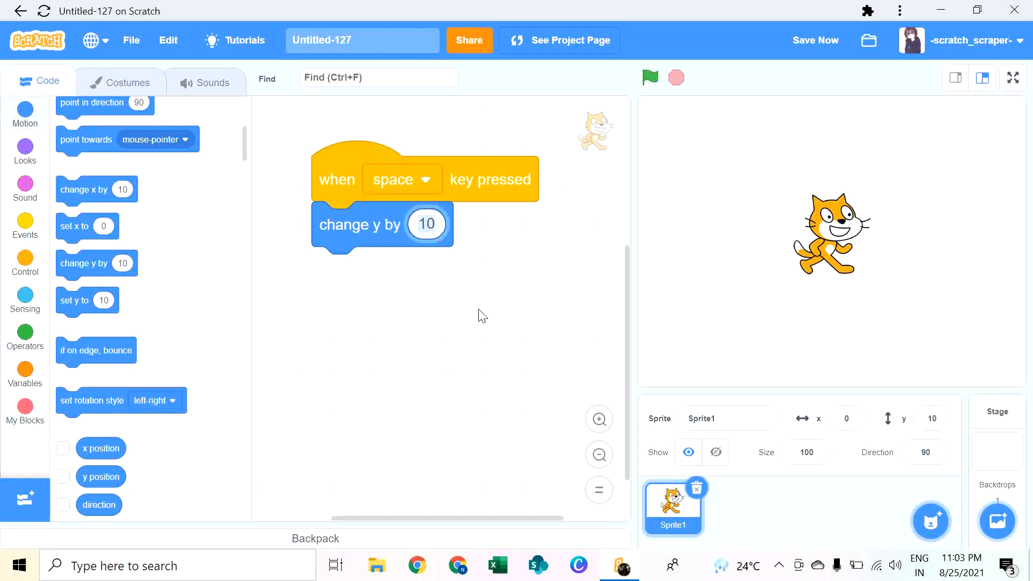
click(402, 179)
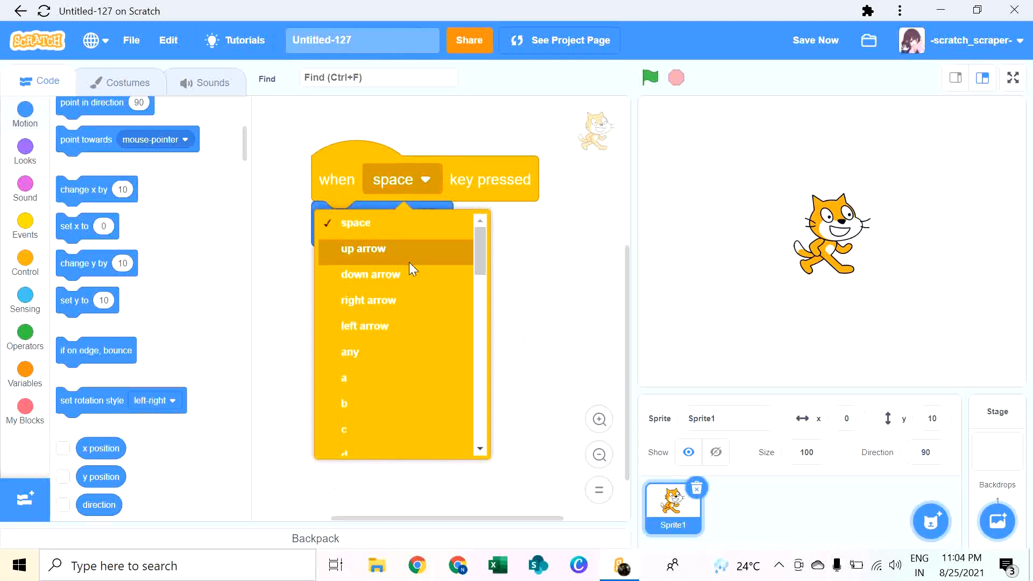
click(363, 249)
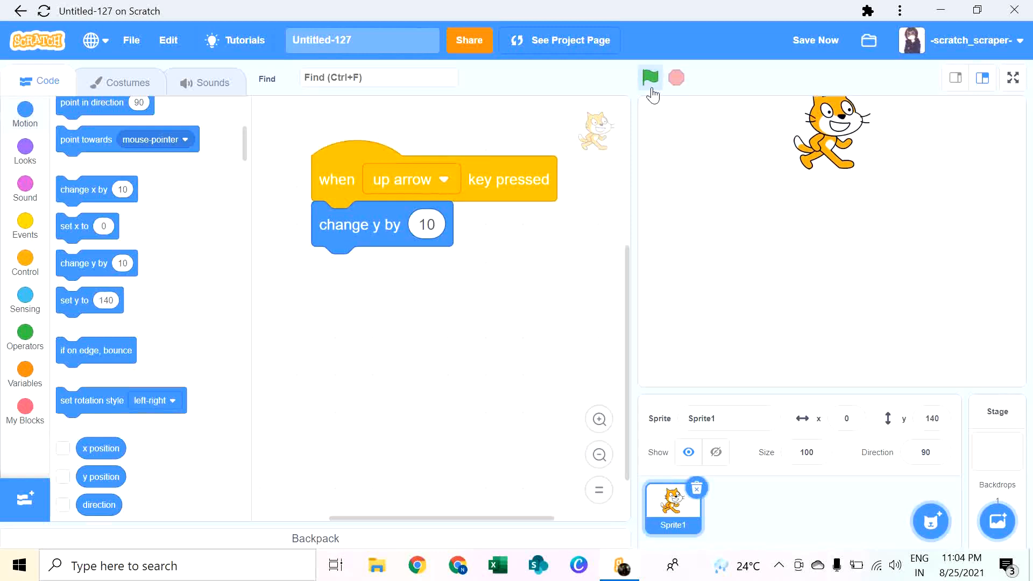
click(650, 78)
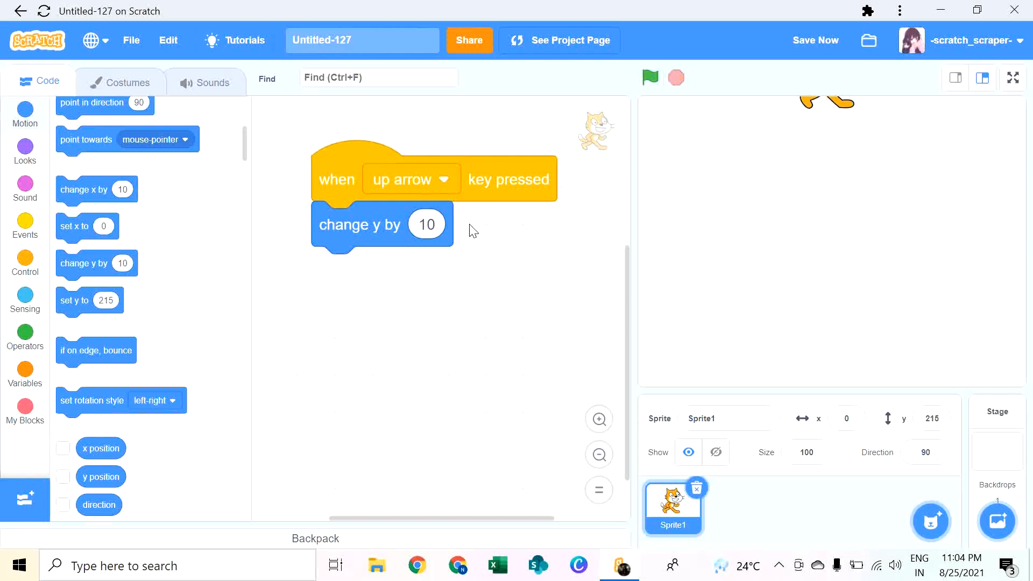
click(930, 417)
text(0)
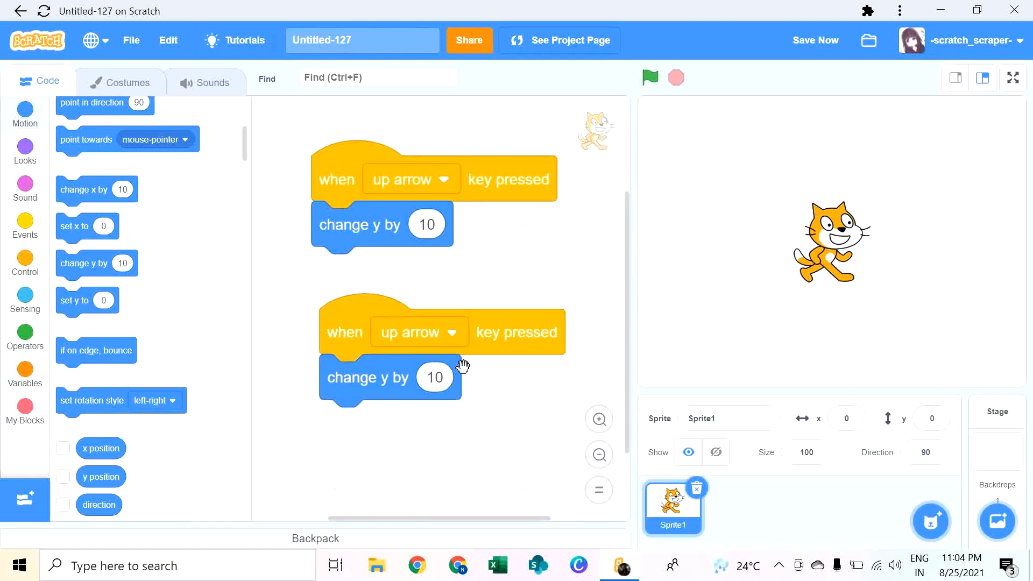
Step: Turn the copied script into 'when down arrow key pressed, change y by -10' and test both
click(435, 377)
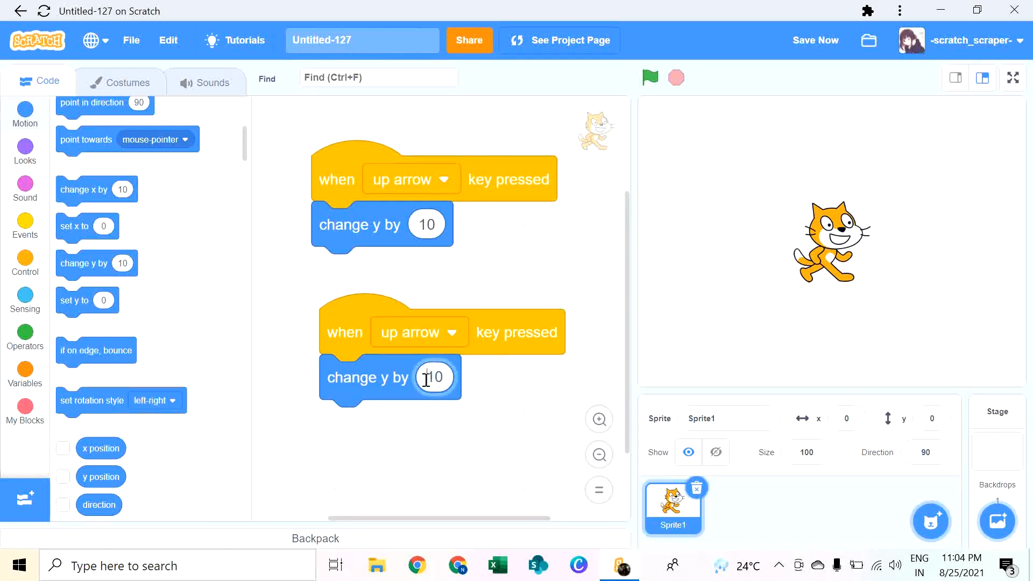
click(417, 332)
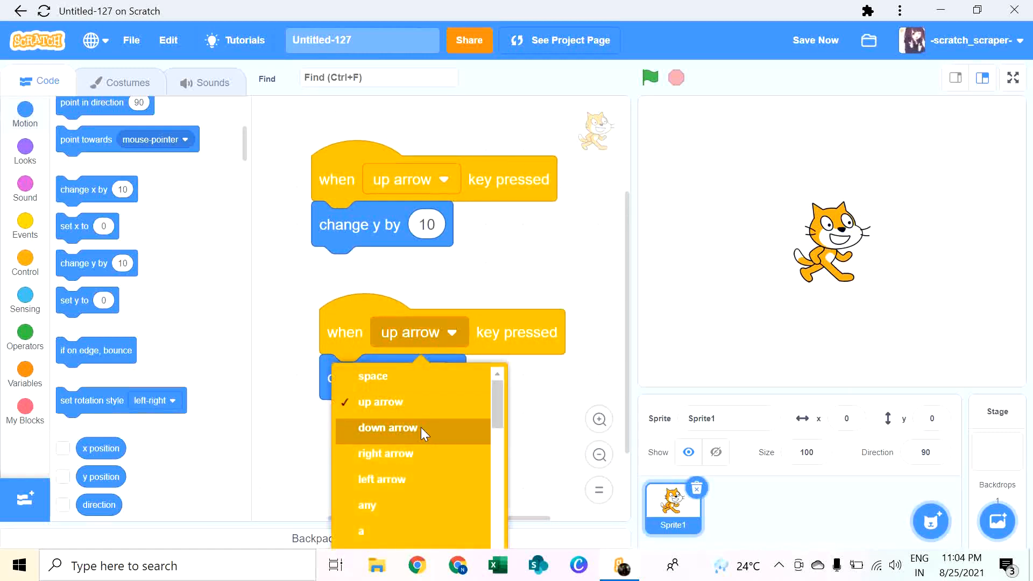
click(388, 427)
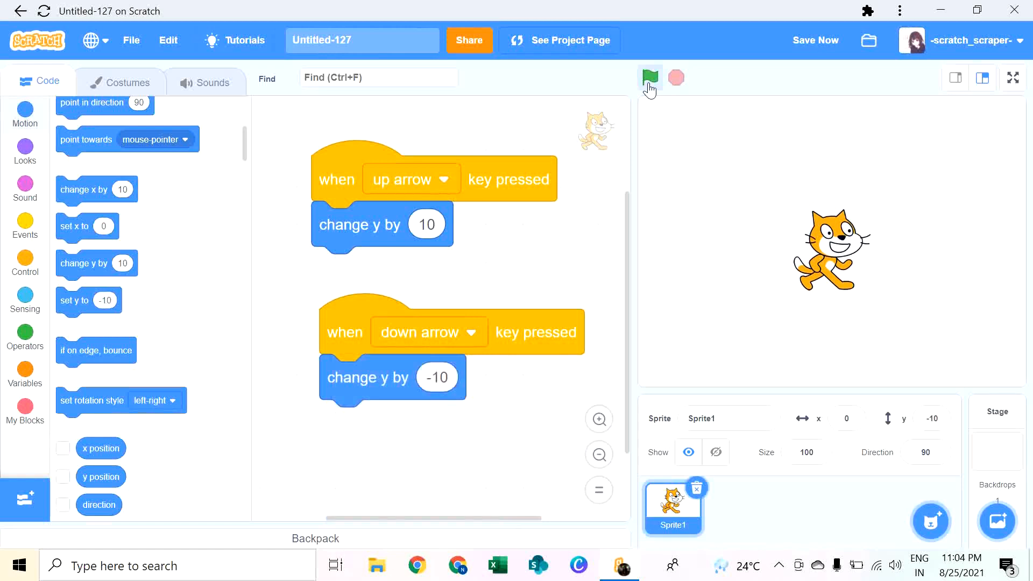
click(649, 78)
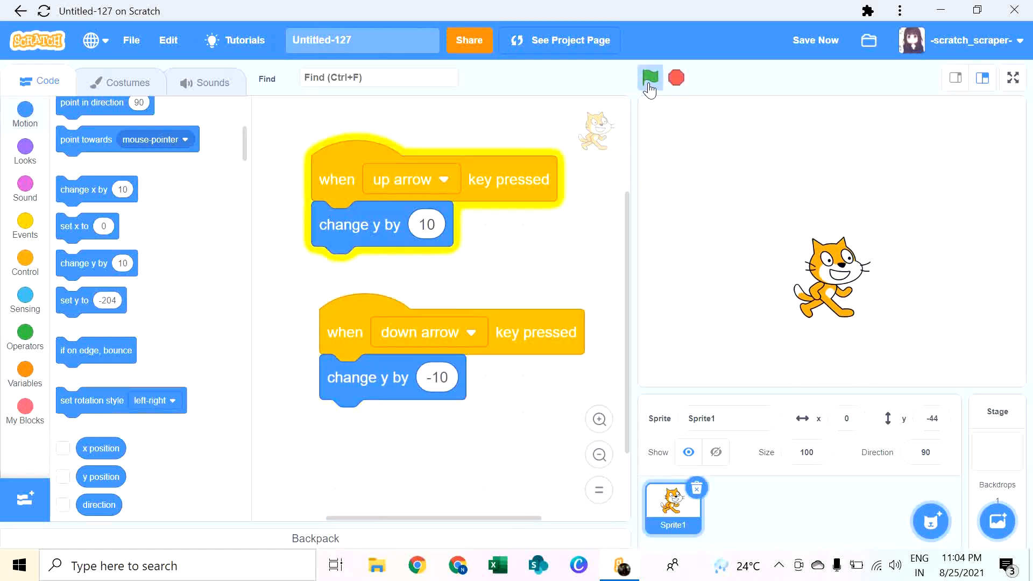
click(649, 79)
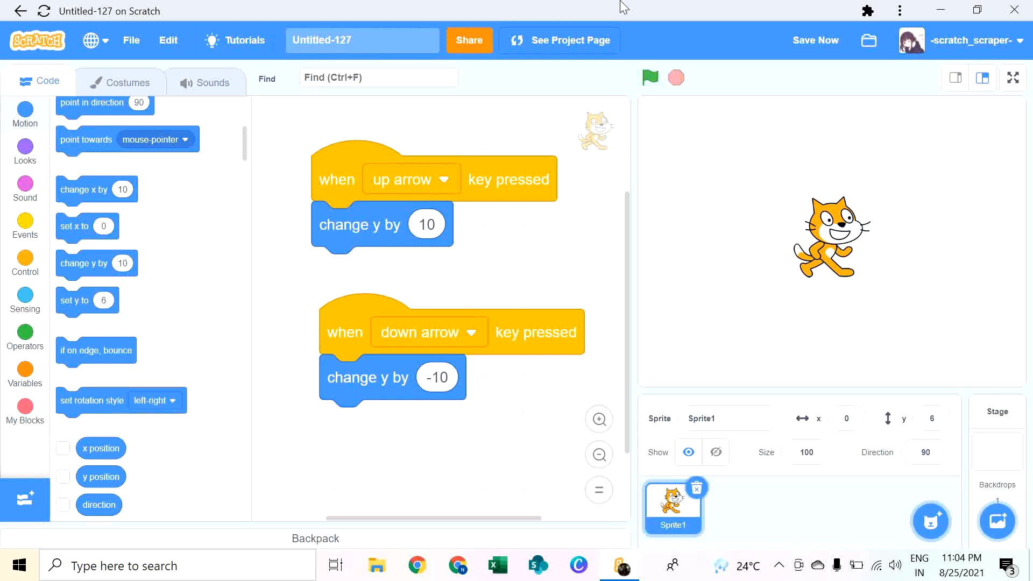
right_click(369, 234)
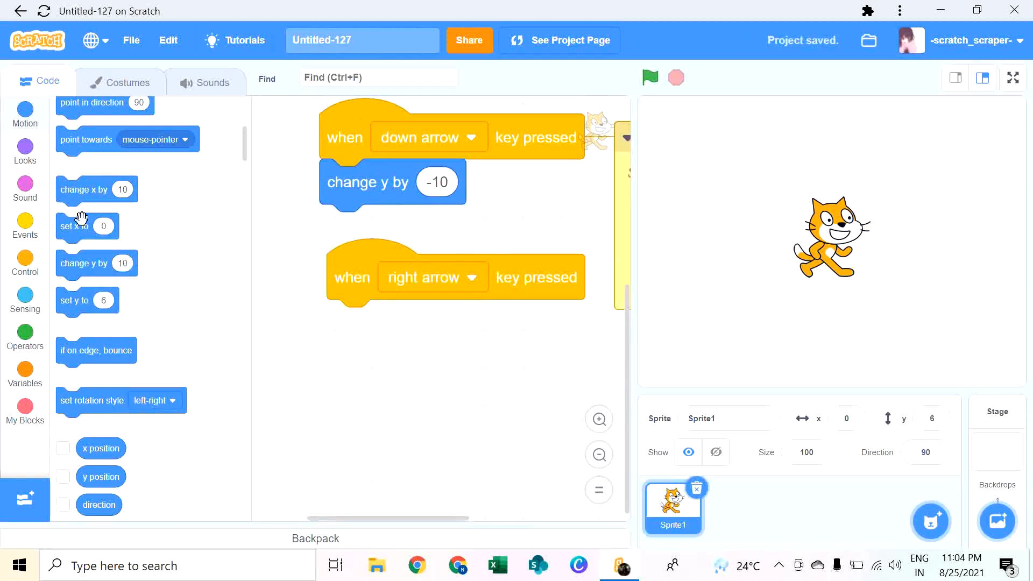
Step: Attach 'change x by 10' under the right arrow event and test moving right
drag(96, 190, 374, 322)
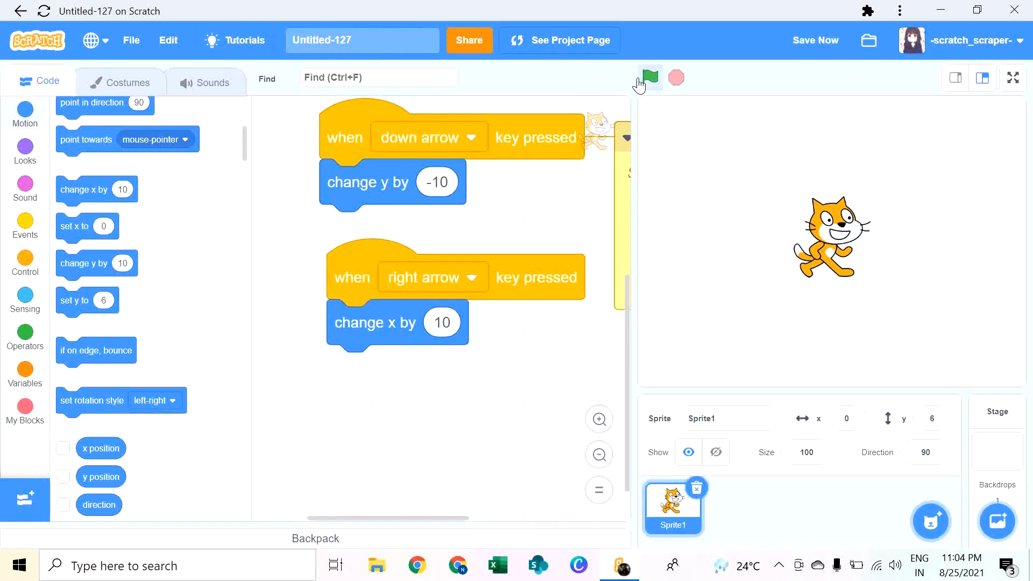
click(648, 78)
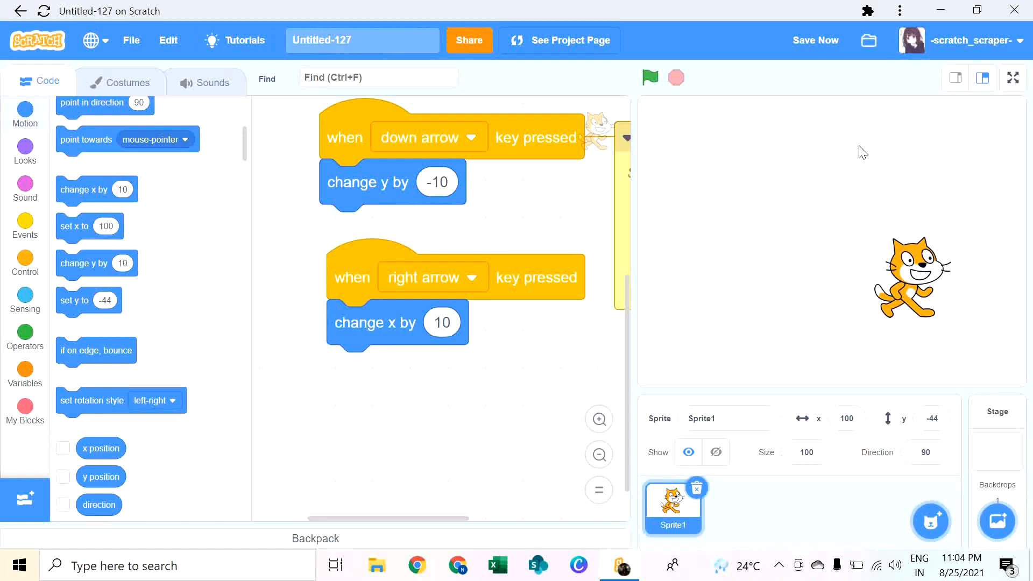
mouse_move(760, 137)
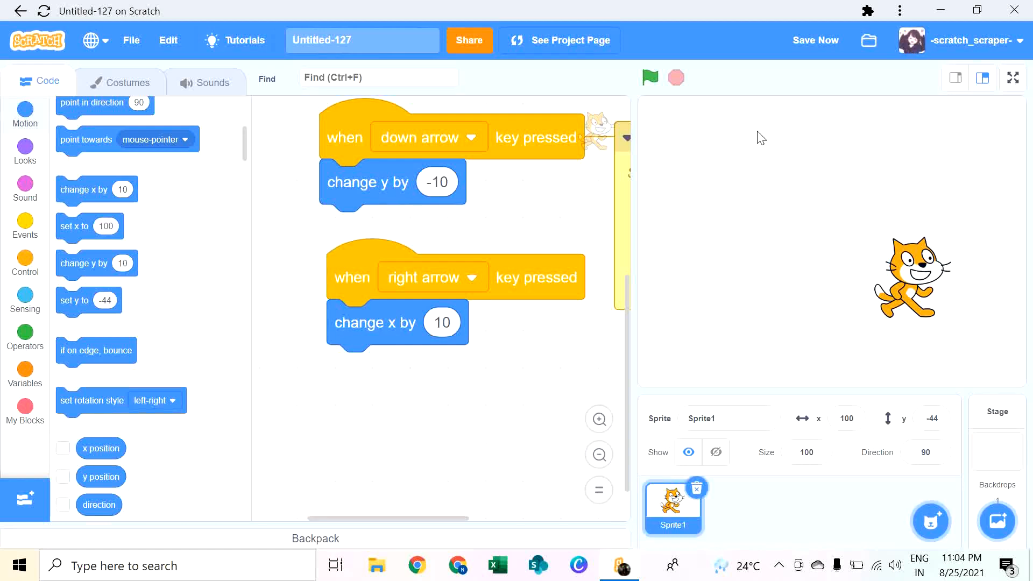
right_click(353, 277)
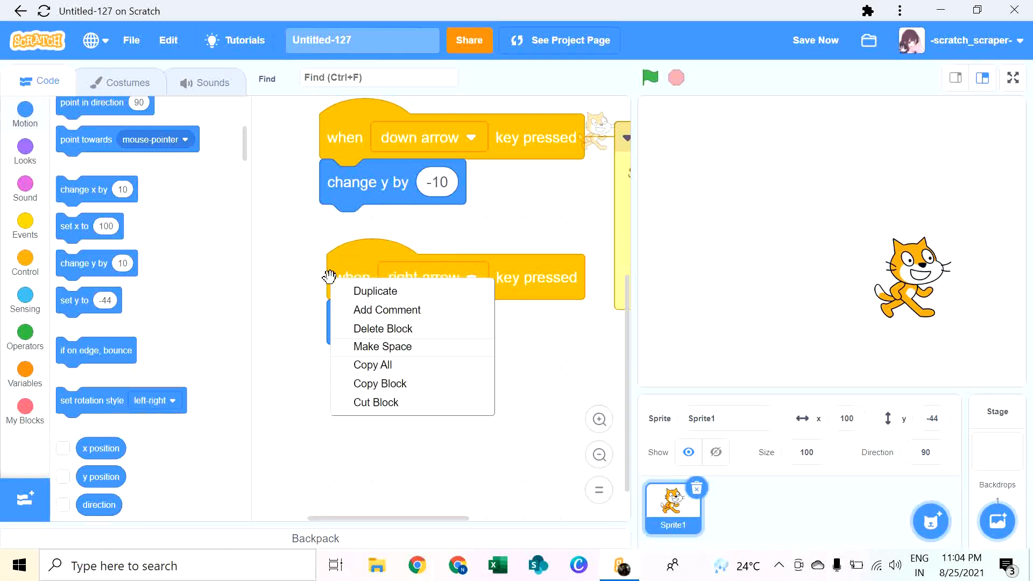
Step: Duplicate it as 'when left arrow key pressed, change x by -10' and test the scripts
click(374, 290)
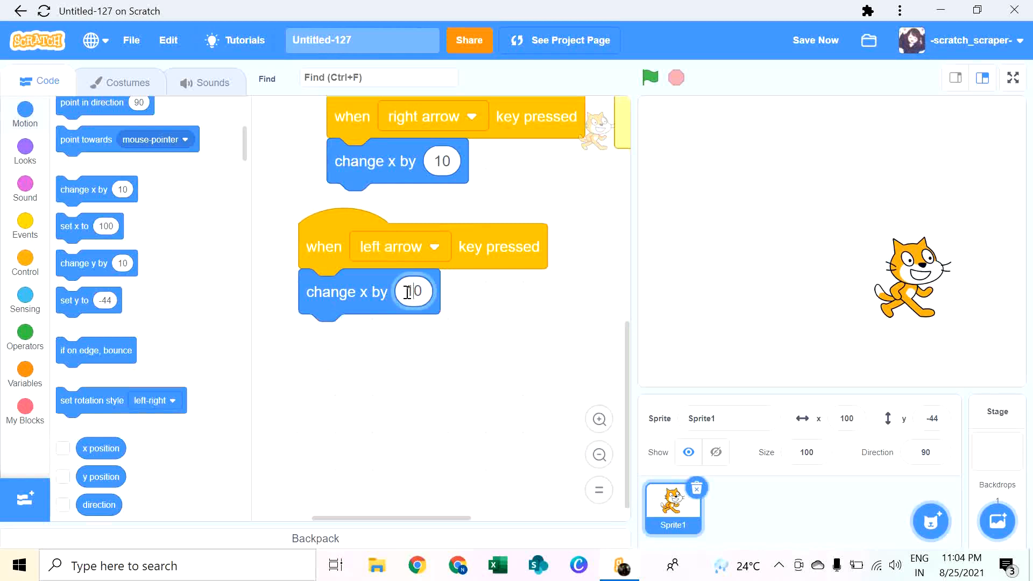
text(-10)
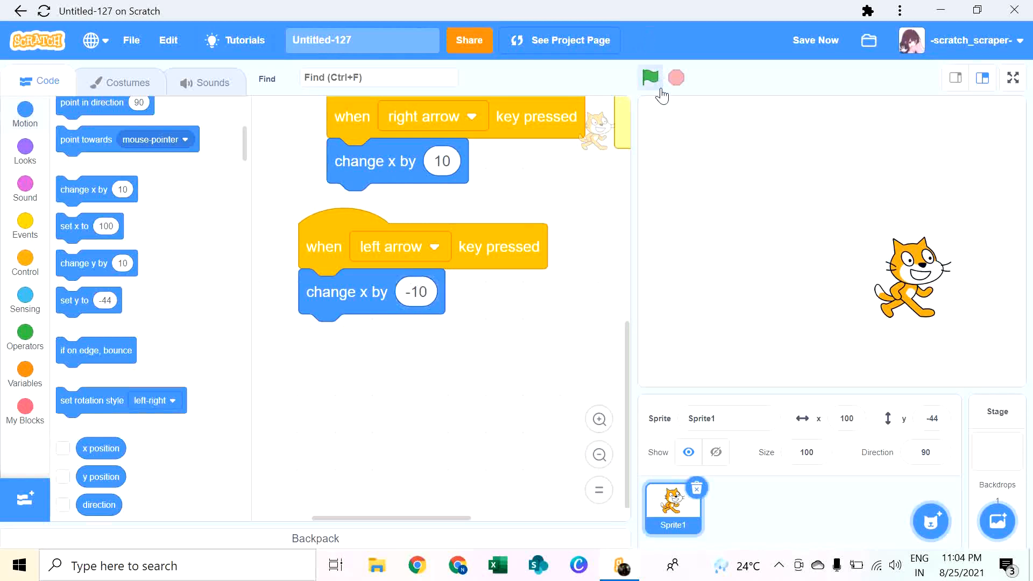
click(649, 78)
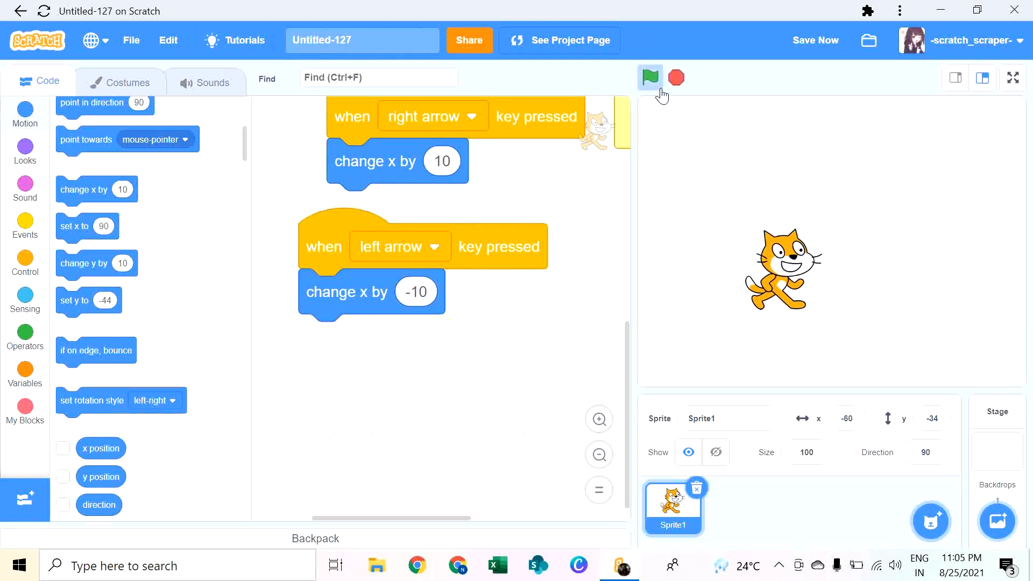
click(649, 78)
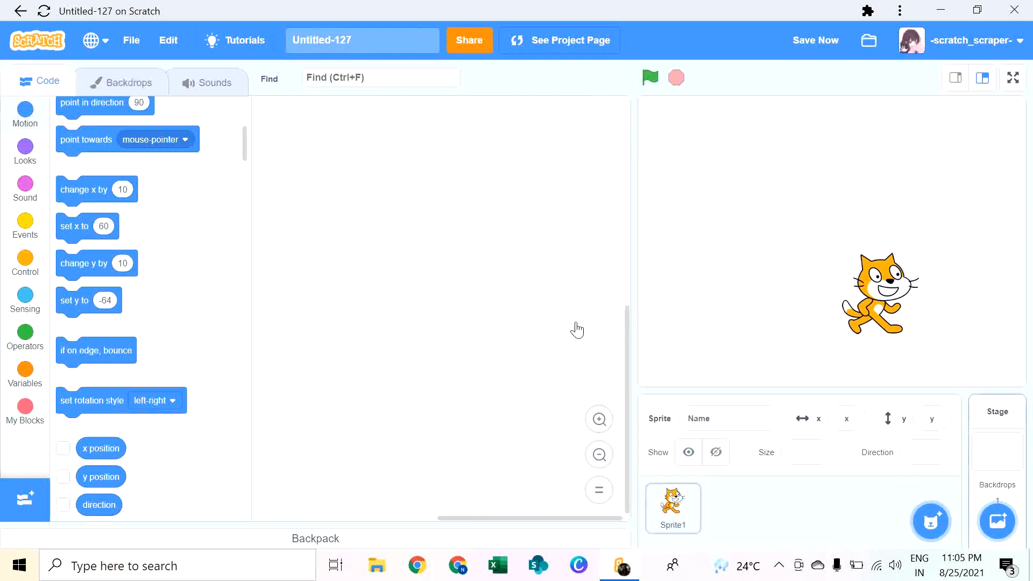
Step: Fill the backdrop rectangle with solid green in the backdrop editor
click(122, 82)
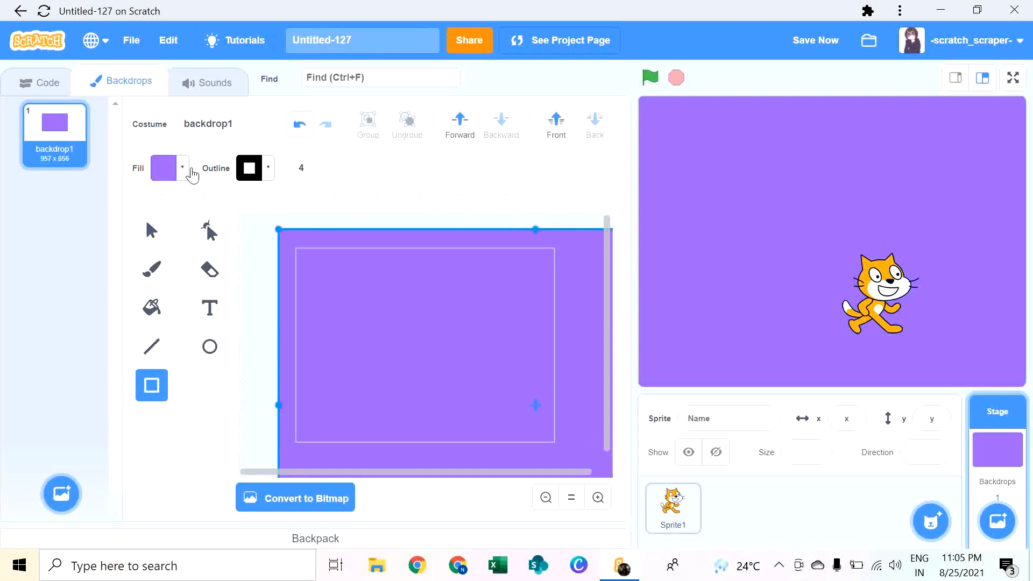
click(165, 167)
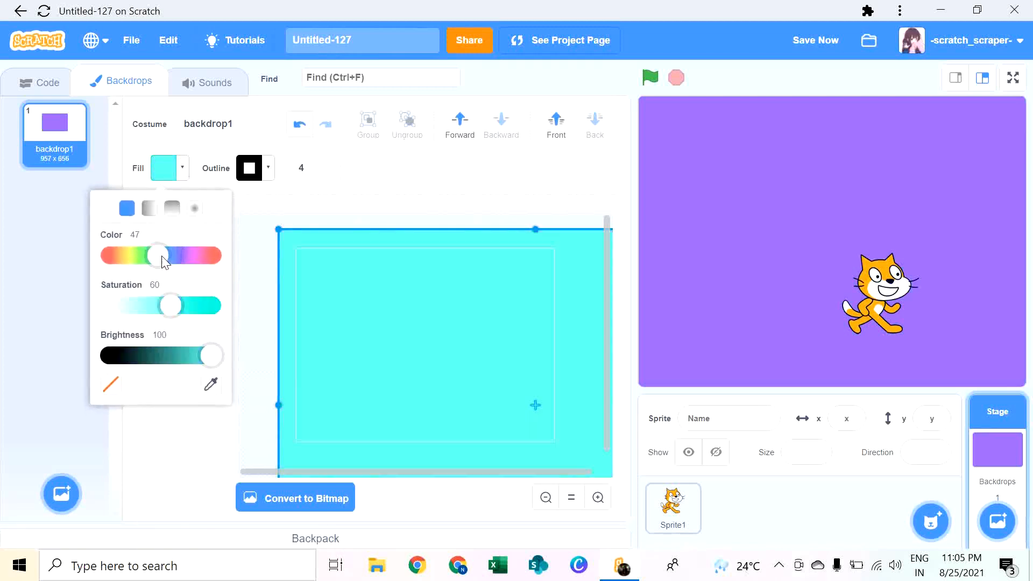
drag(170, 305, 211, 304)
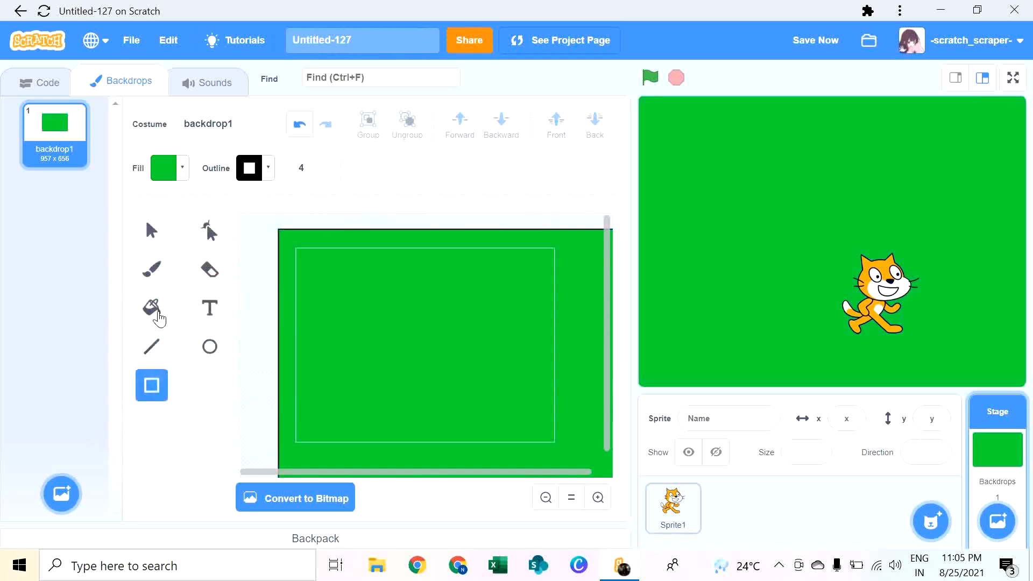
Step: Paint thick orange crossing paths with the Brush at size 100 in orange
click(151, 269)
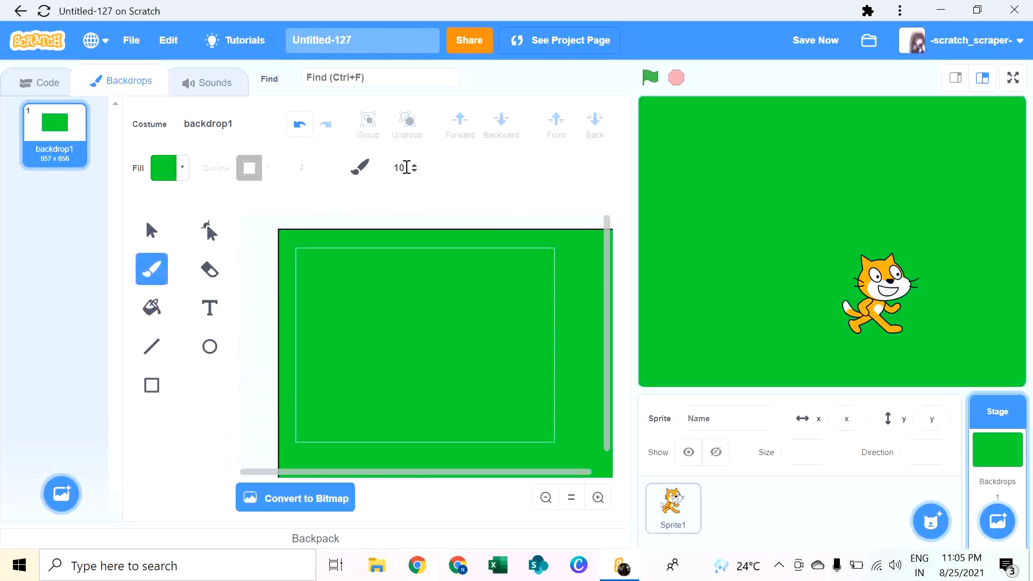
click(414, 172)
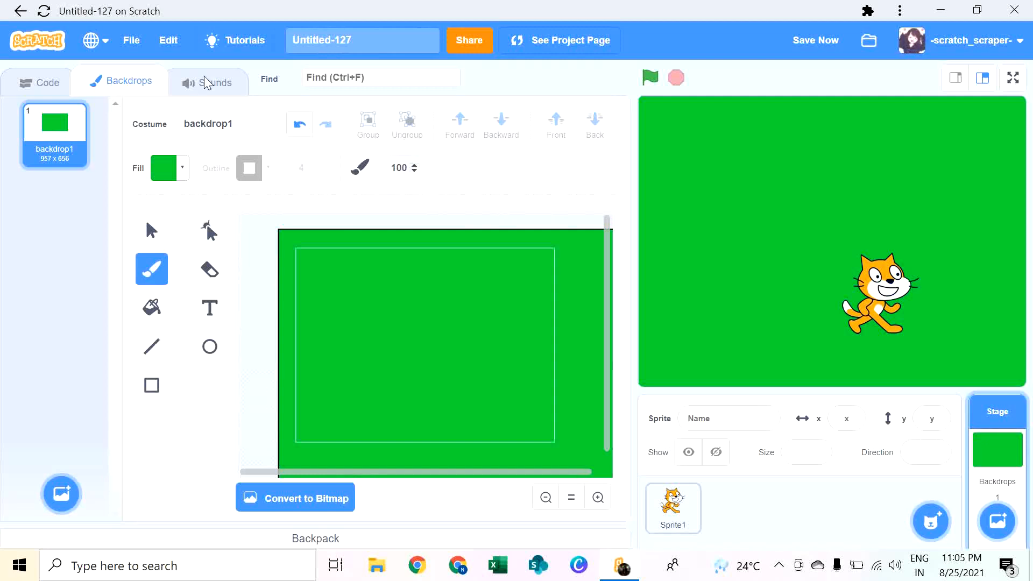
click(163, 168)
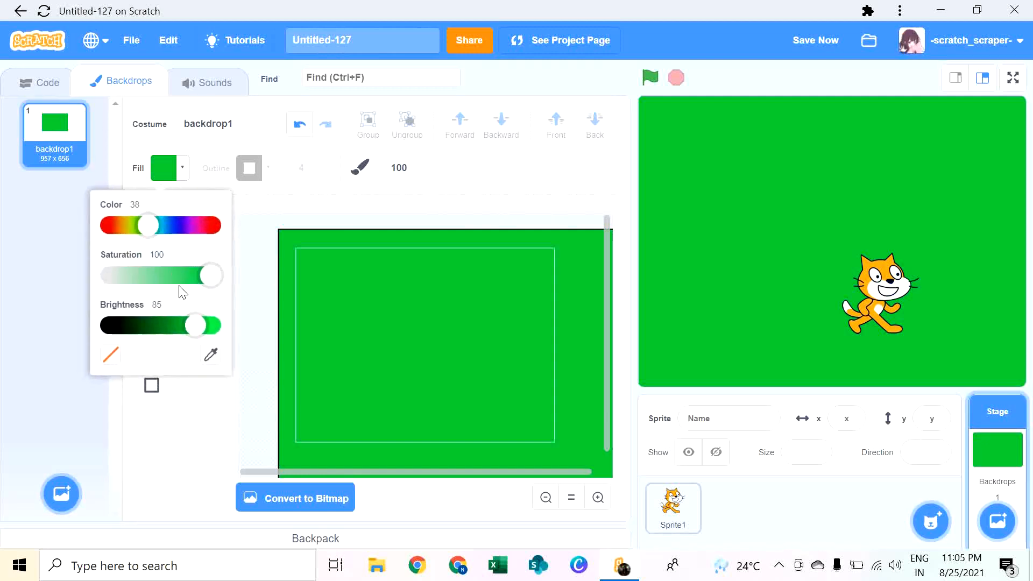
drag(147, 225, 124, 225)
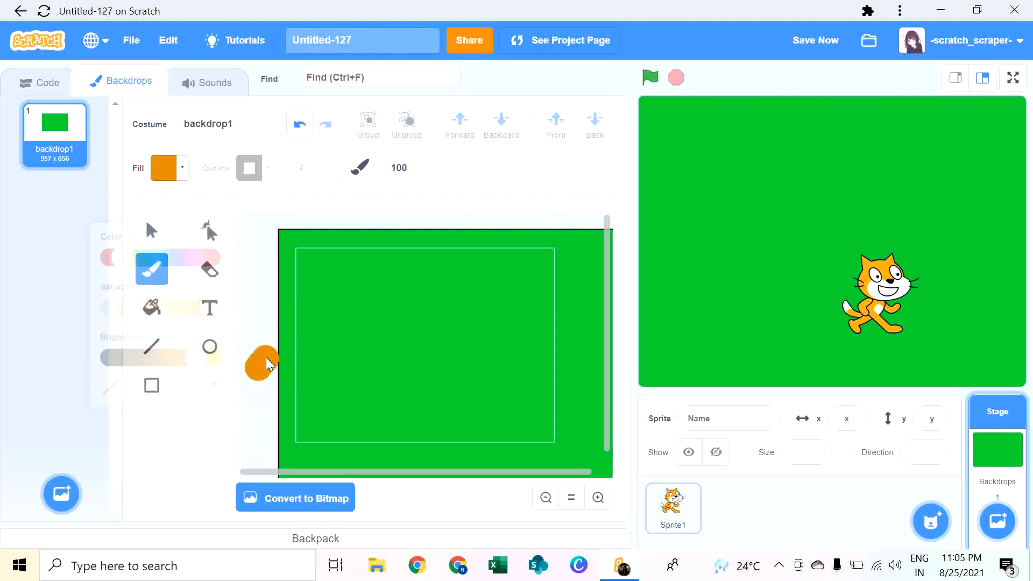
drag(263, 360, 593, 353)
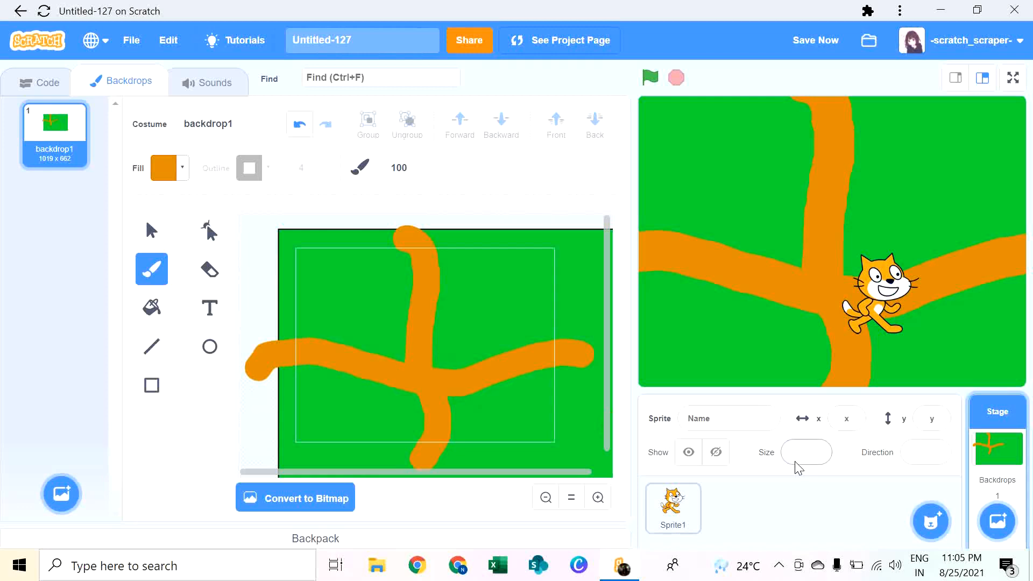
click(672, 506)
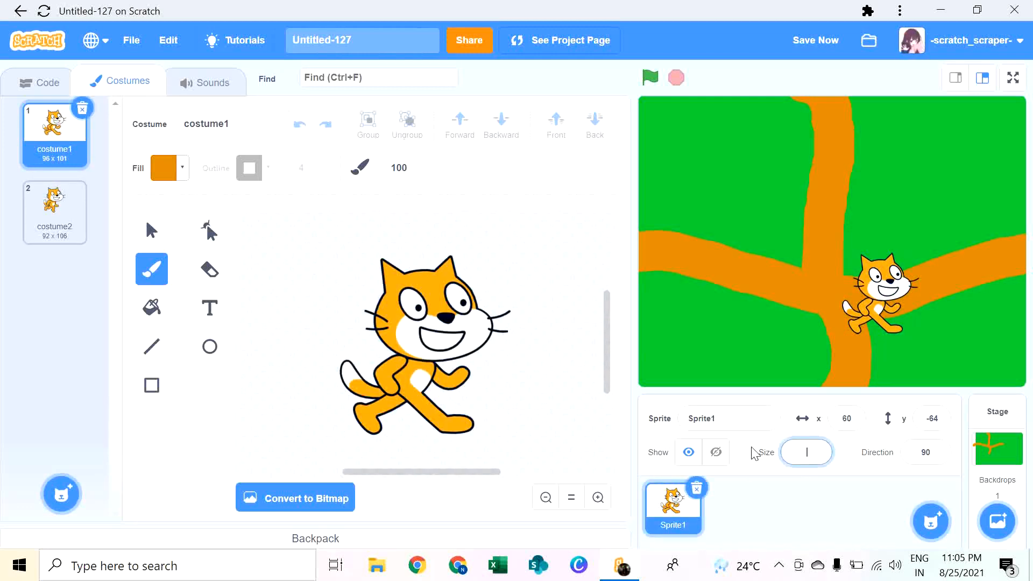
Step: Set the cat's size to 50 and run the project to test movement along the paths
text(50)
click(847, 417)
text(0)
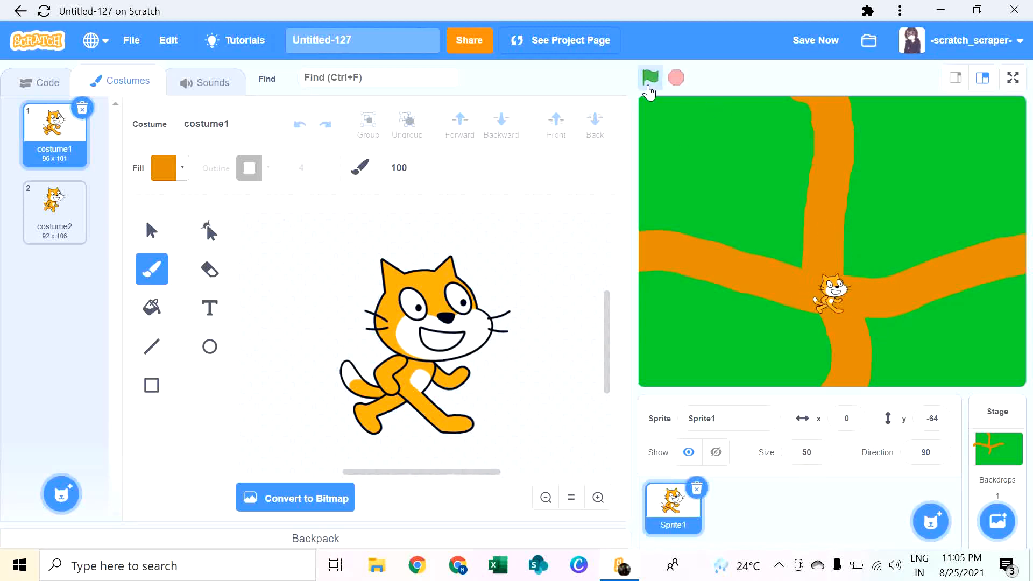
click(650, 78)
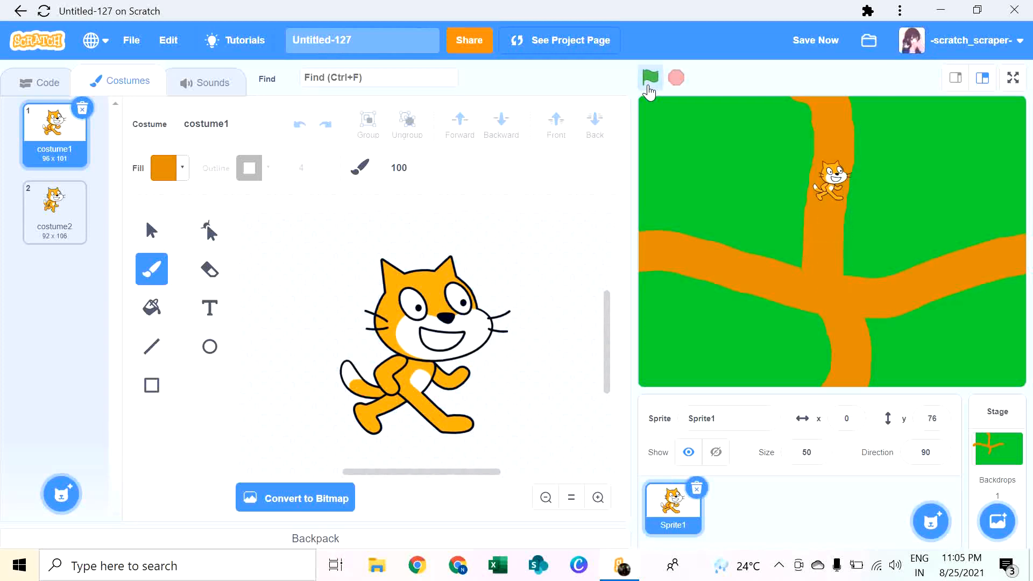
click(650, 78)
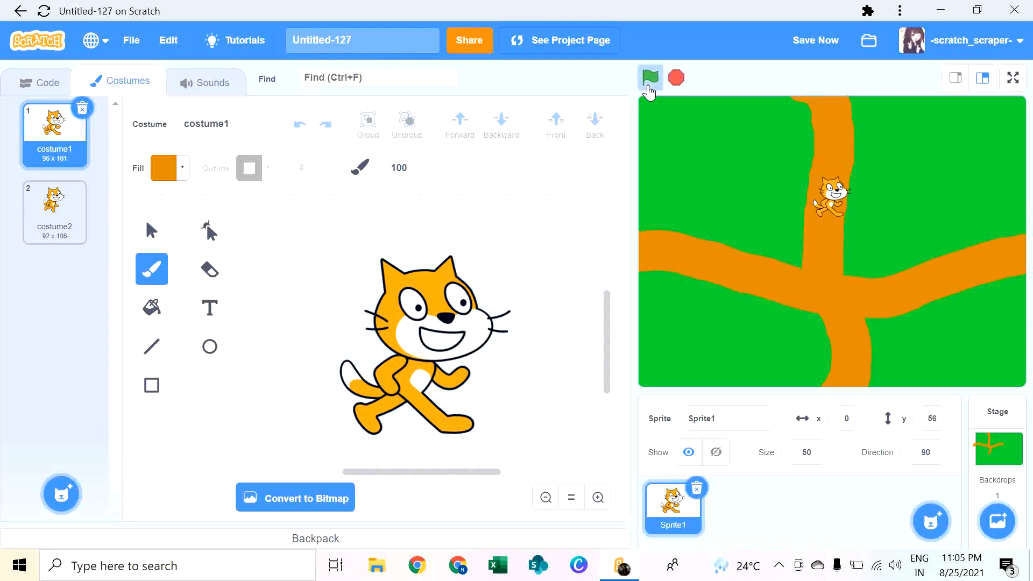
click(650, 78)
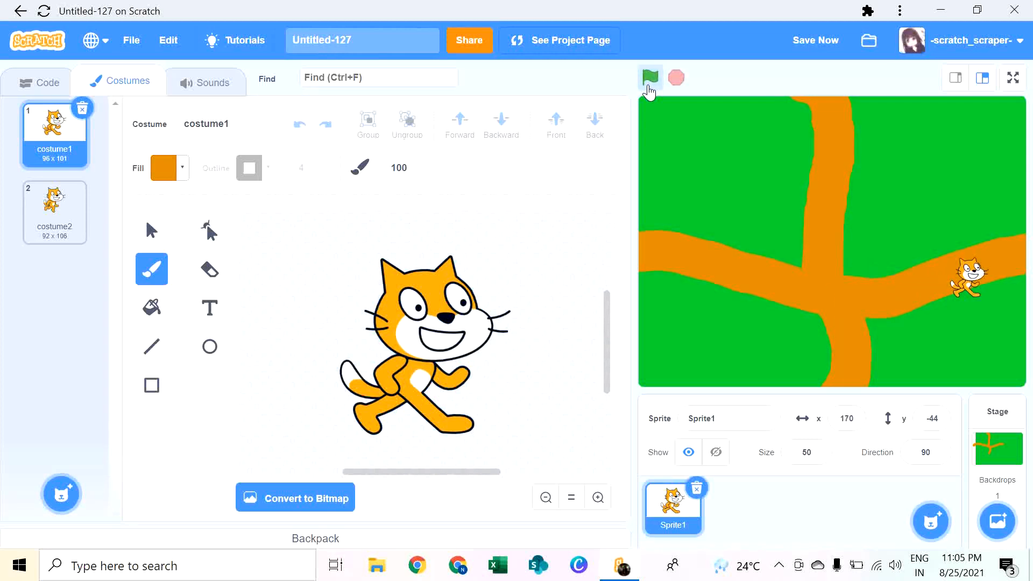
click(650, 78)
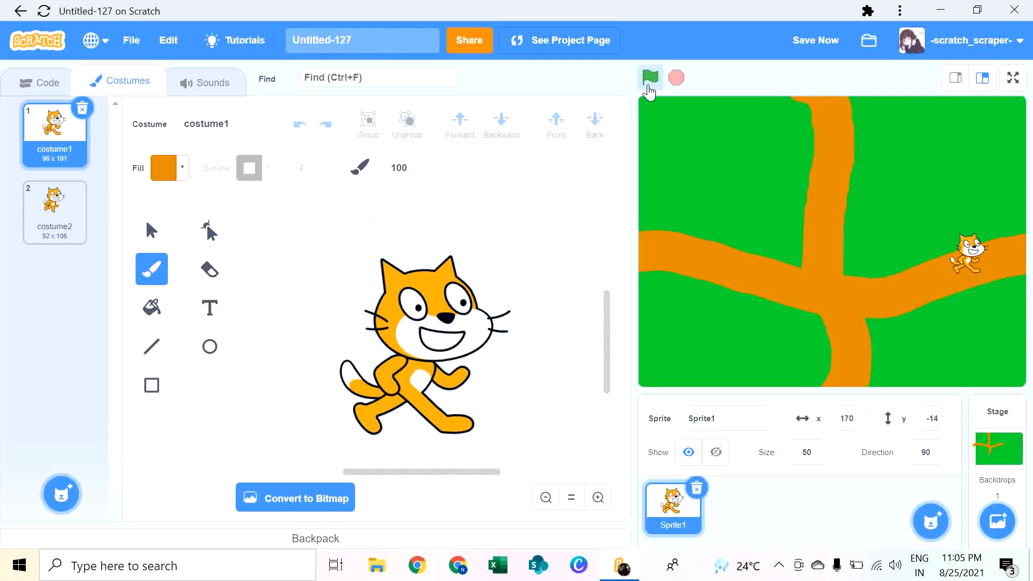